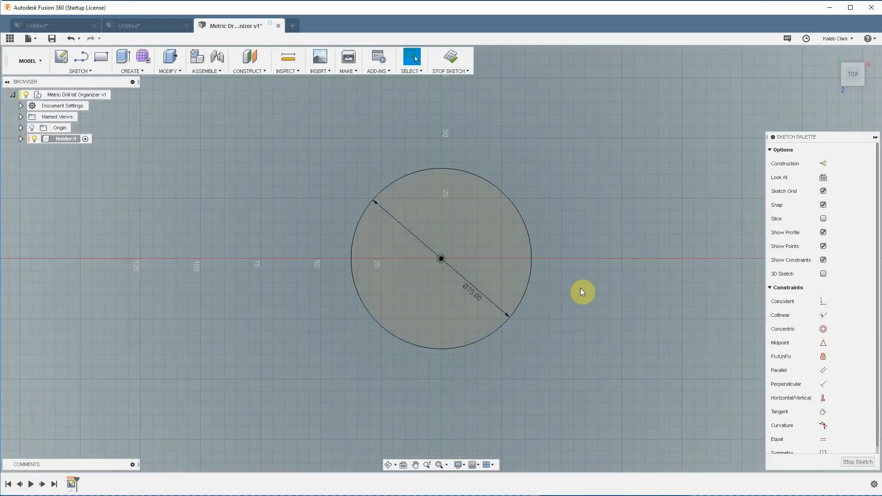
pyautogui.moveTo(583, 282)
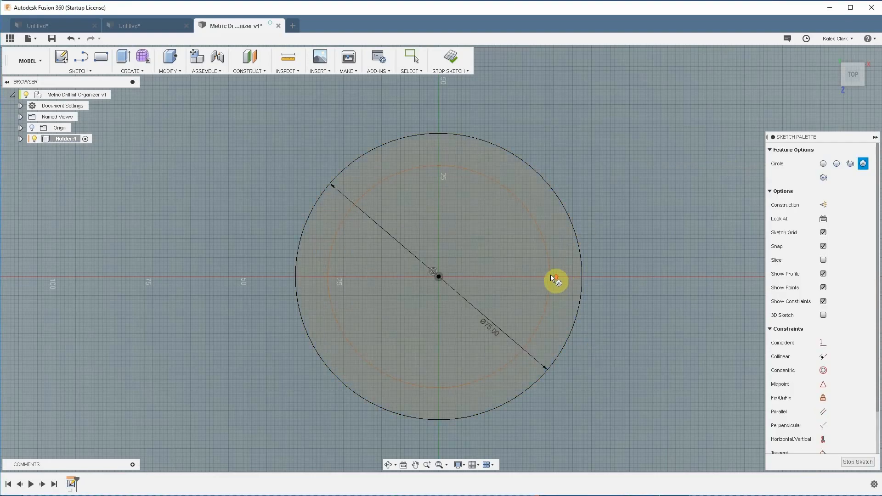
# Place an inner construction circle around the centre of the 75 mm circle
pyautogui.click(557, 278)
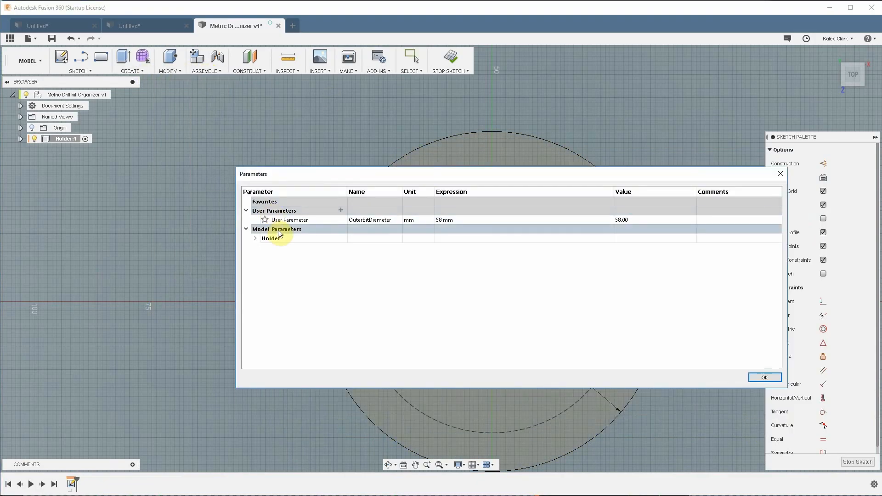
# Add bit diameter user parameters, starting with bit_13_d at 13 mm and bit_10_d
pyautogui.click(341, 210)
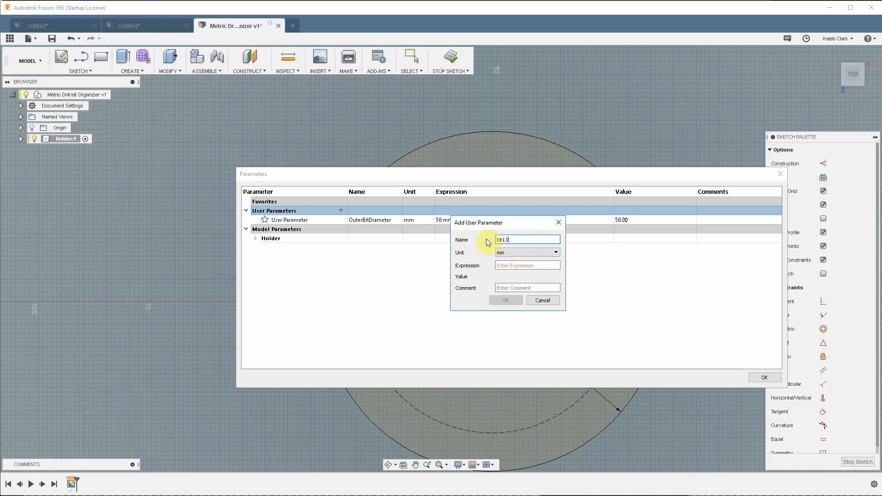
pyautogui.write('13')
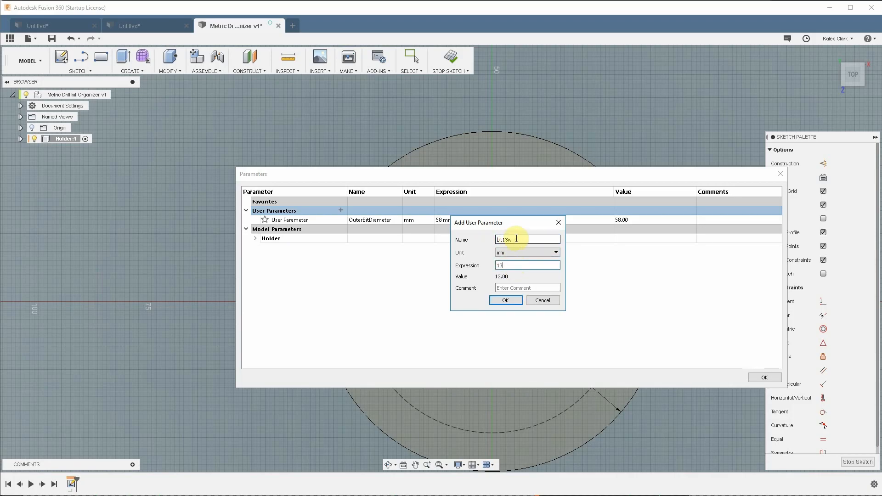
pyautogui.click(504, 300)
pyautogui.write('10')
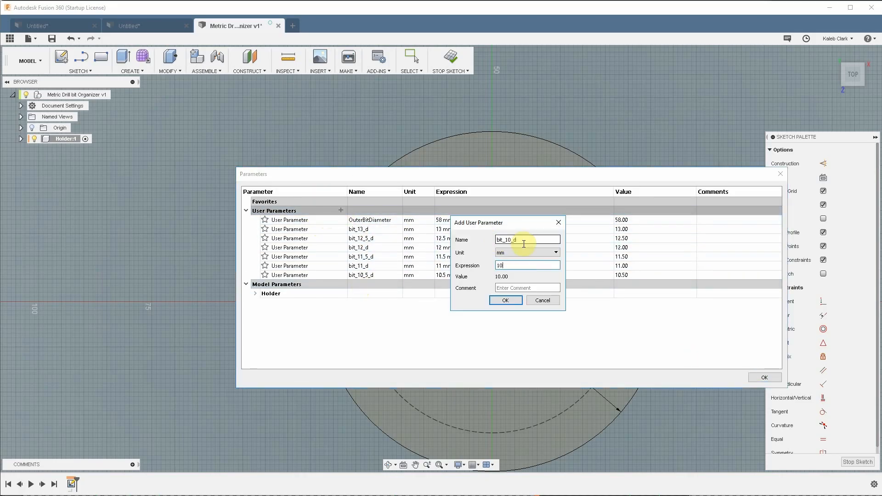
pyautogui.click(504, 300)
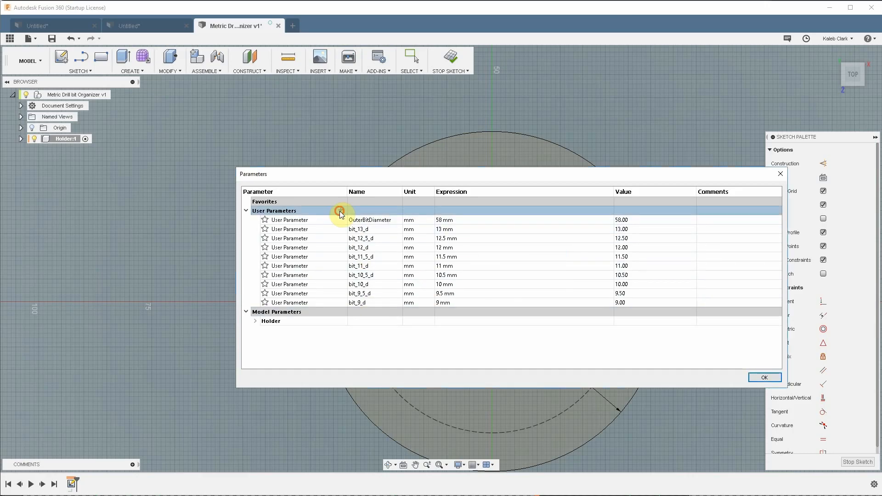
pyautogui.click(764, 376)
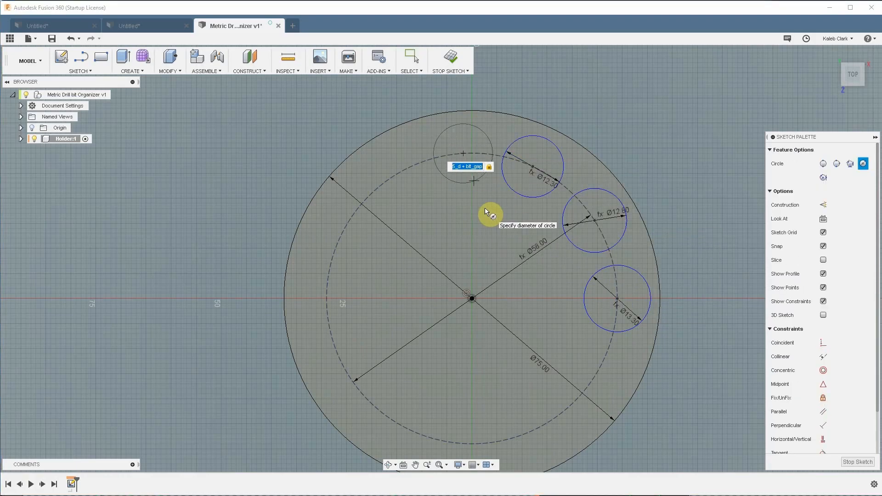
# Enter a bit_ parameter expression as a hole circle's diameter
pyautogui.write('bit_')
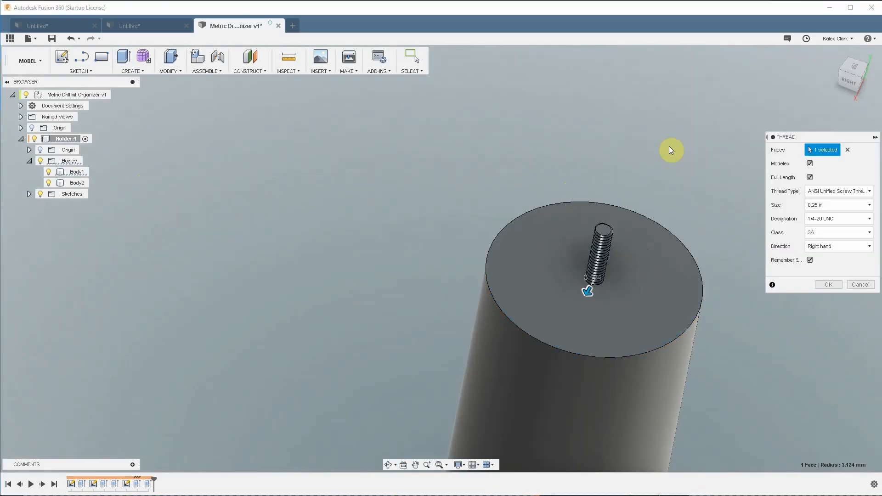
# Set the holder thread to the ISO Metric profile at M75x6 and confirm
pyautogui.click(838, 190)
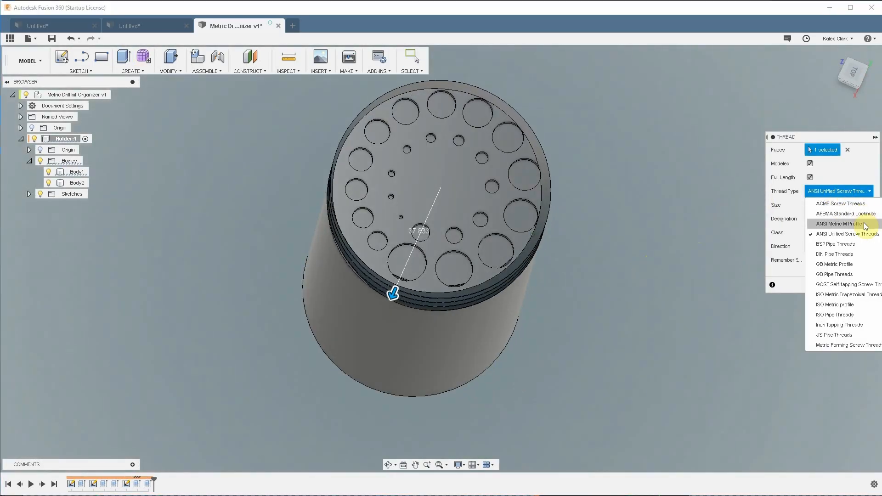
pyautogui.click(837, 304)
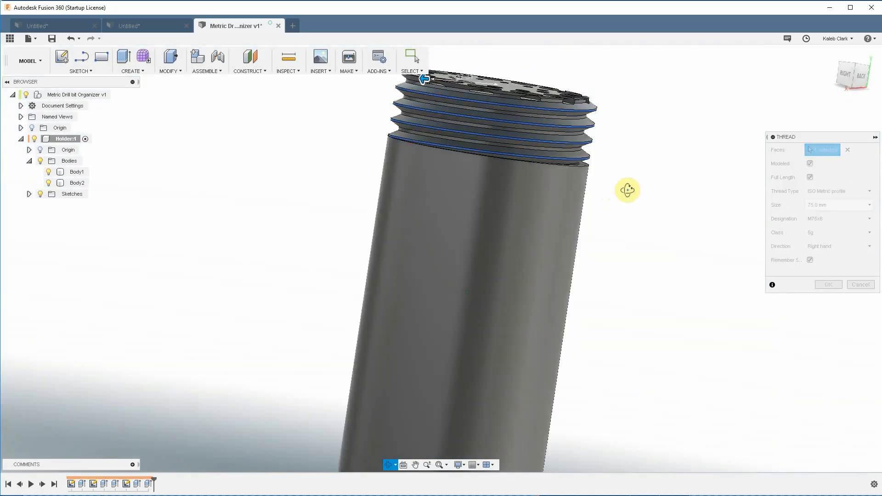
pyautogui.click(518, 101)
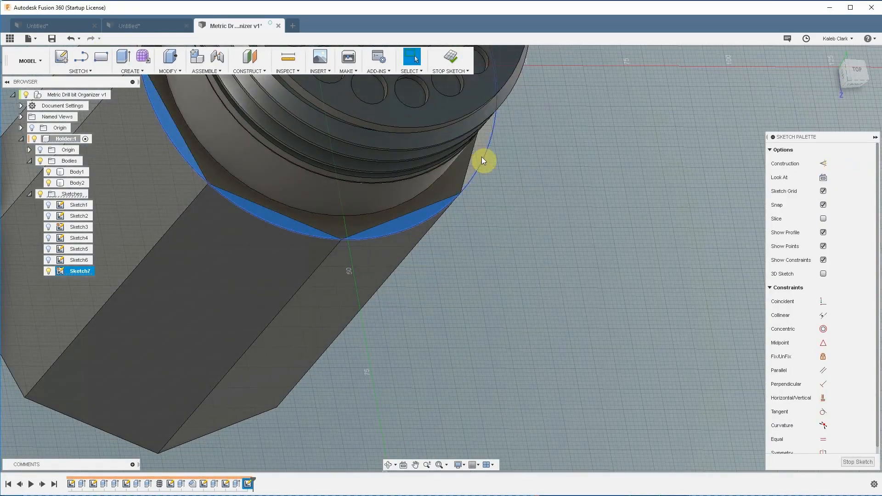
# Join the ring profiles 16 mm onto the holder and begin press-pulling the collar
pyautogui.click(130, 56)
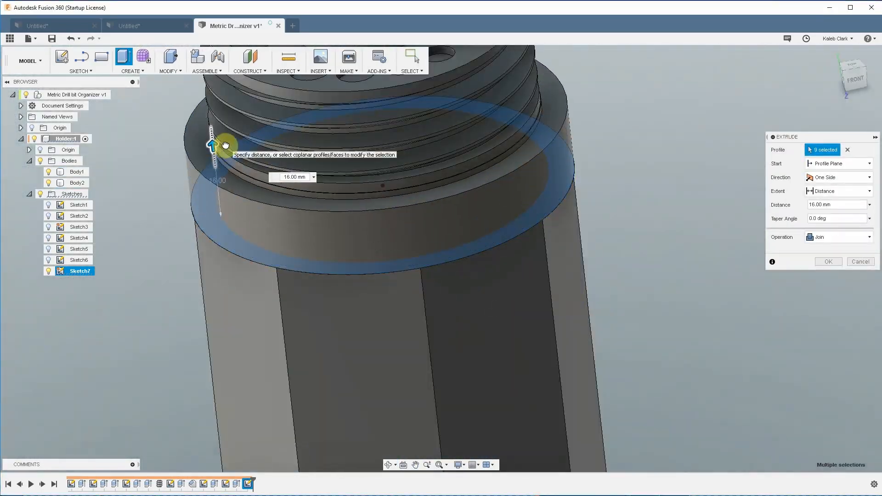
pyautogui.click(170, 71)
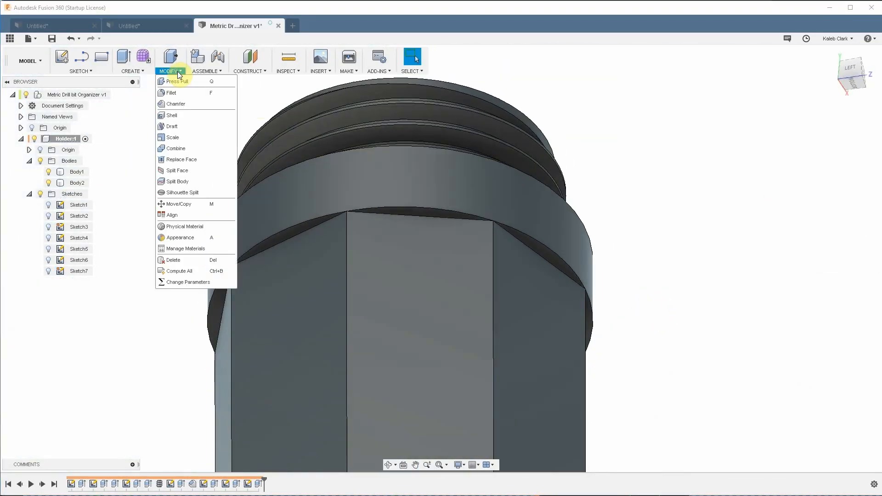
pyautogui.click(173, 126)
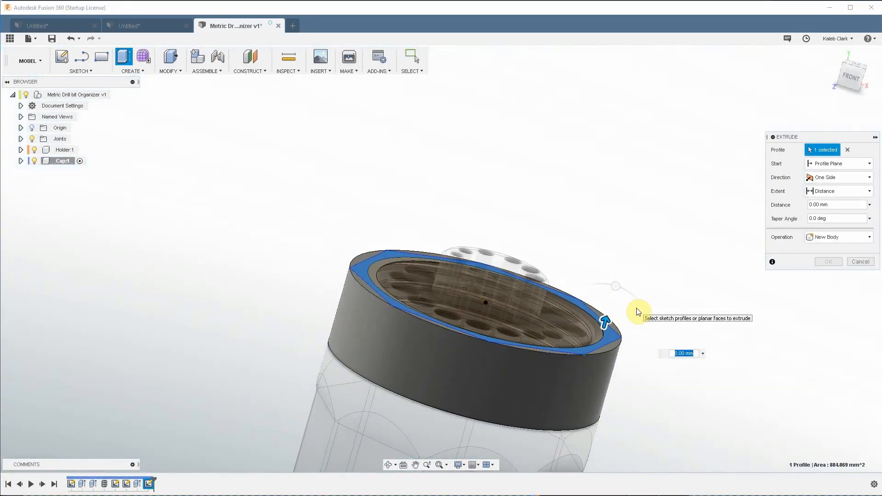
# Extrude the cap's ring profile into its cylindrical body
pyautogui.click(860, 261)
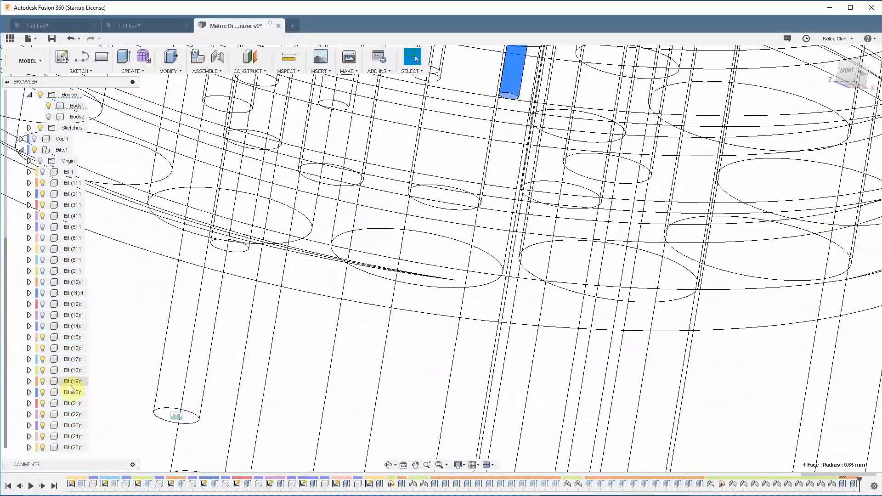
# Extrude a bit's end profile to its seating depth, such as -8.40 mm
pyautogui.click(130, 58)
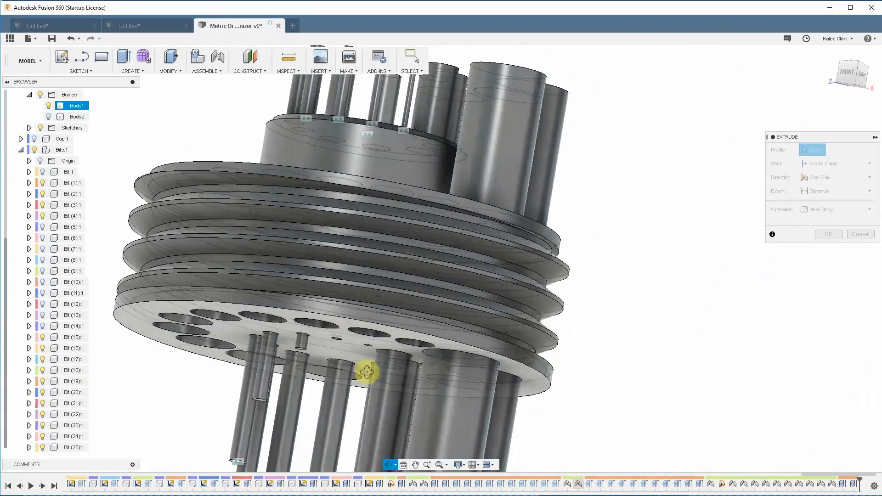
pyautogui.click(70, 106)
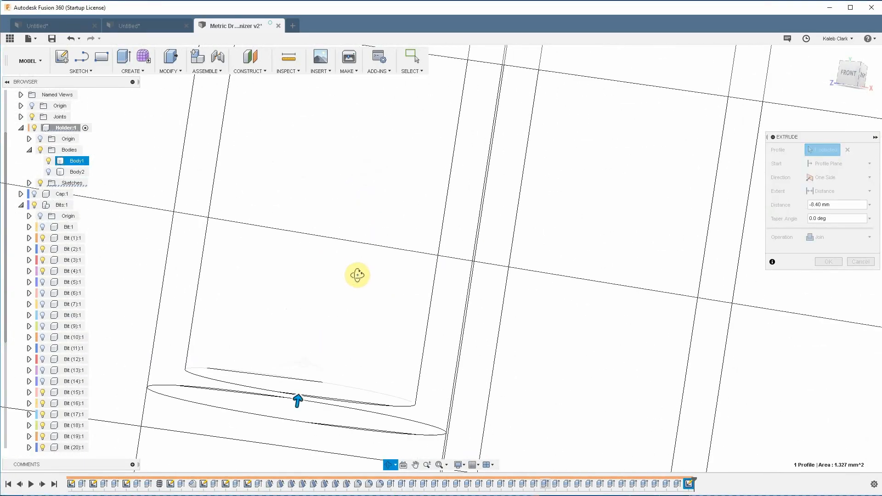
pyautogui.click(827, 261)
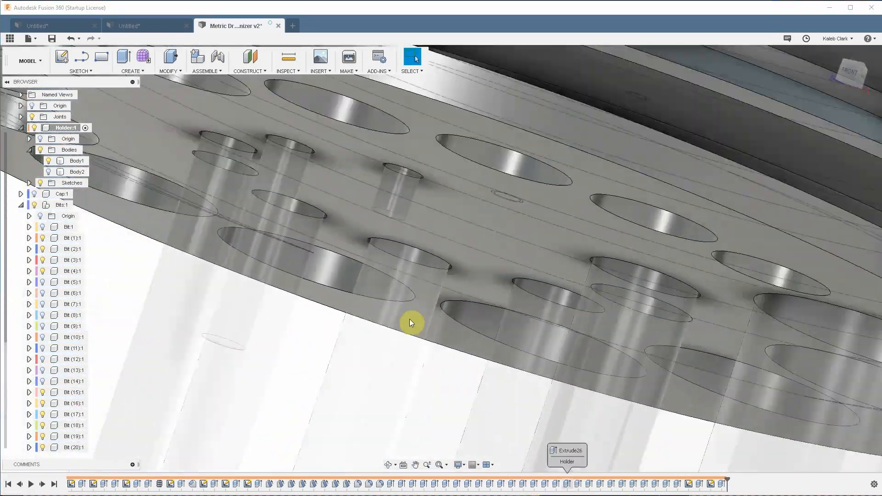
# Cut a 13 mm deep bit hole into the holder
pyautogui.click(75, 161)
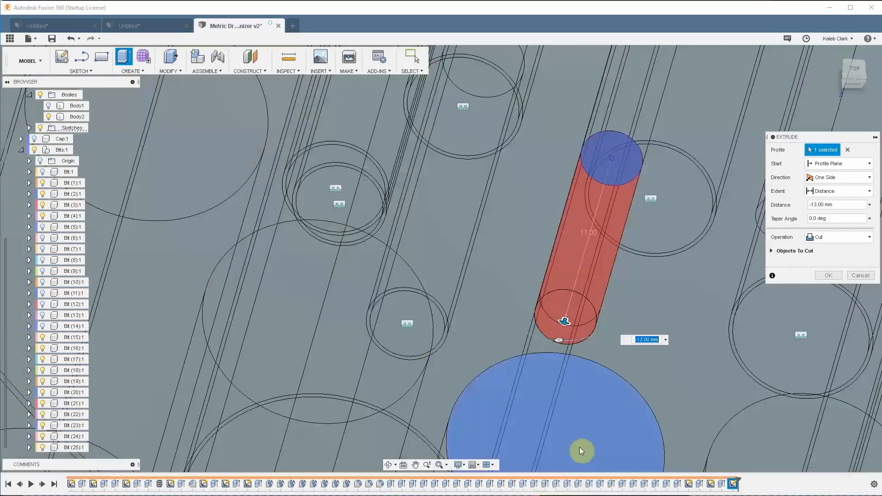
pyautogui.click(458, 464)
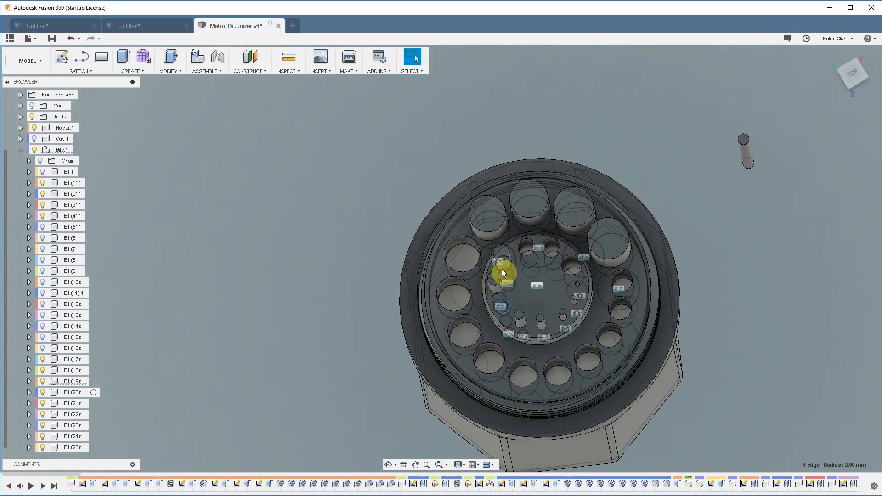
pyautogui.scroll(3)
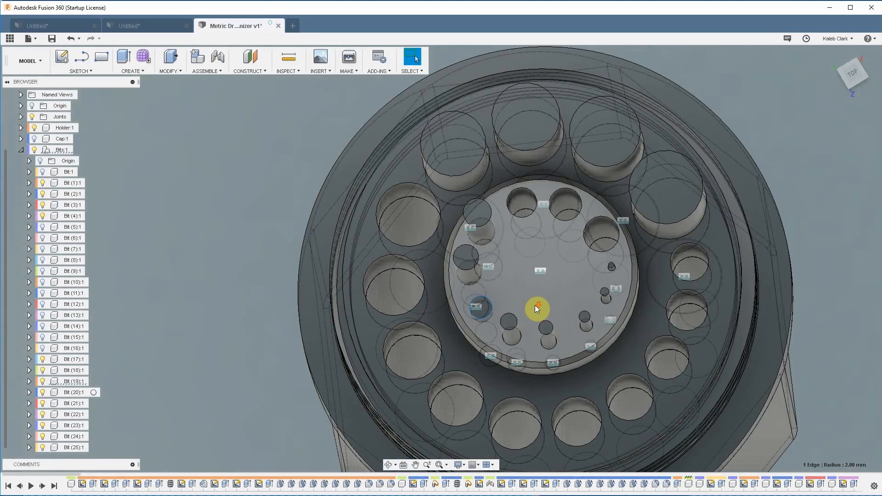